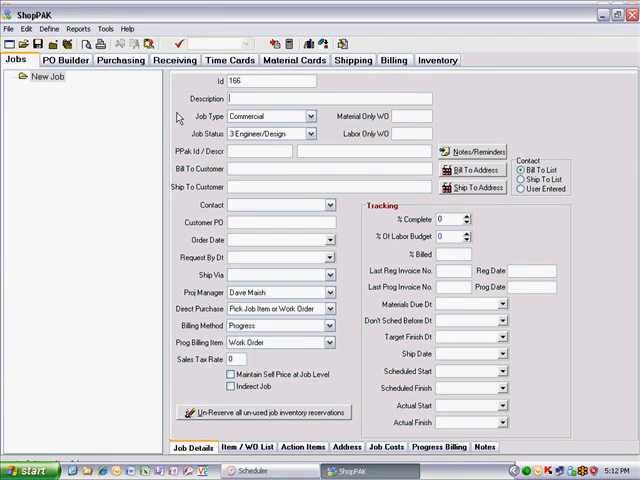
Step: Describe the job as Future Job - Health Tracks and bill it to the D & M customer
type("Future Job")
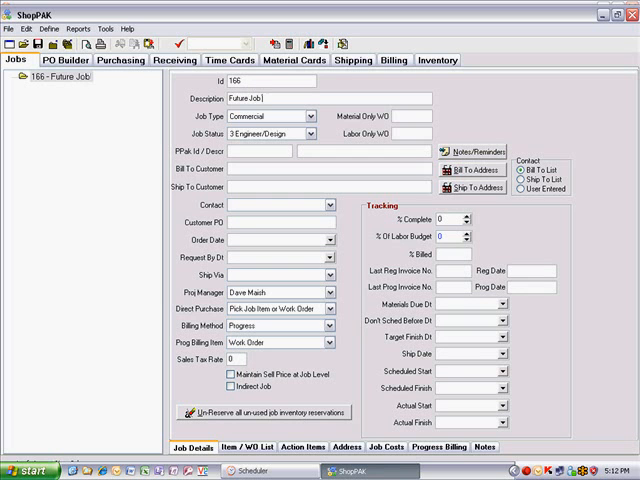
type("- Health Tracks")
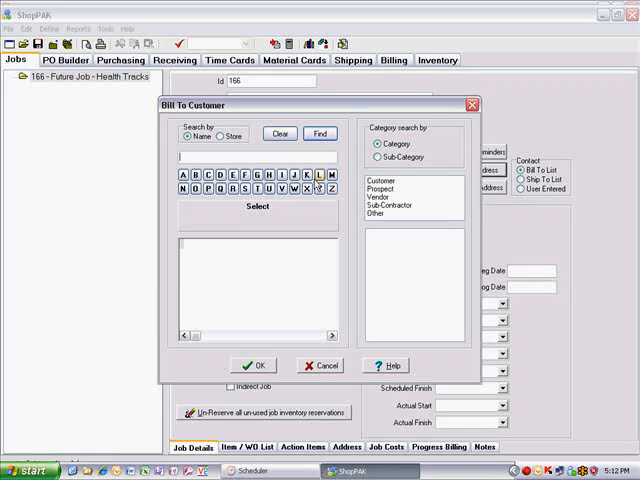
type("D")
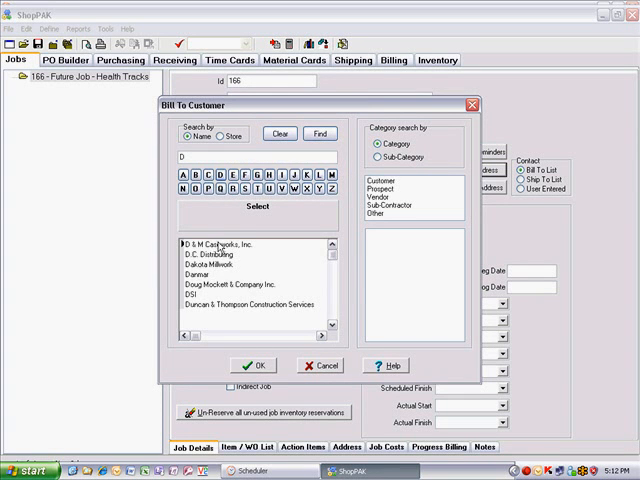
left_click(252, 364)
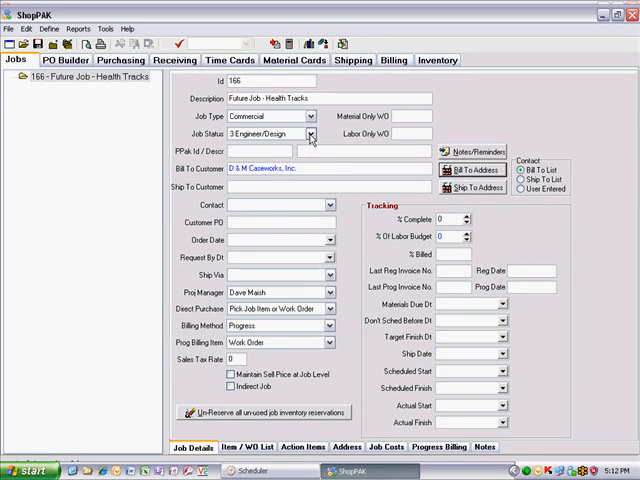
Step: Set the job status to Request For Bid and choose its request-by and target finish dates
left_click(312, 134)
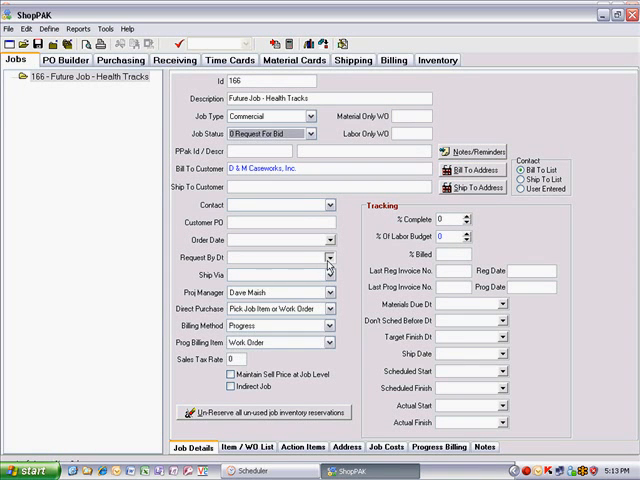
left_click(332, 258)
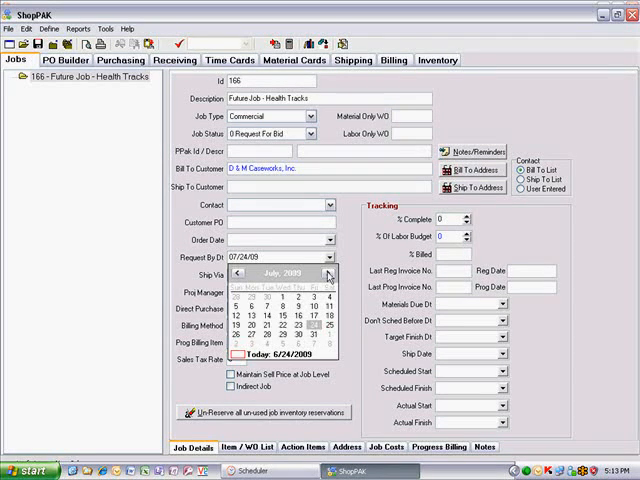
left_click(302, 320)
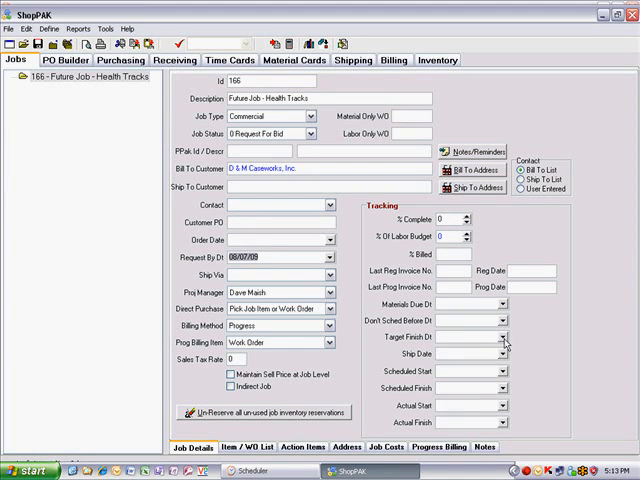
left_click(508, 340)
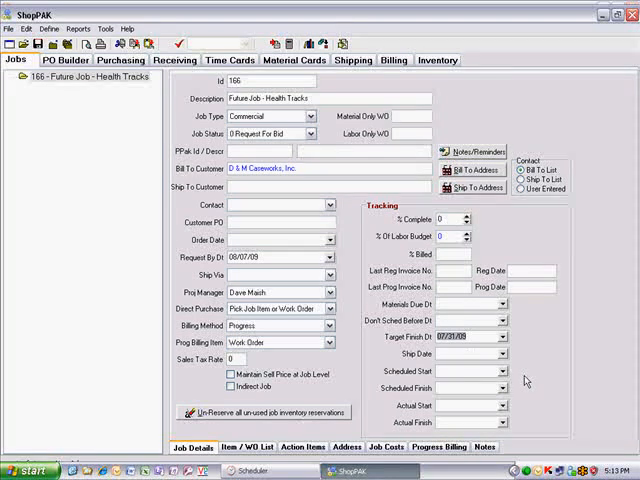
Step: Add a new job item named Health Tracks under the future job
right_click(70, 72)
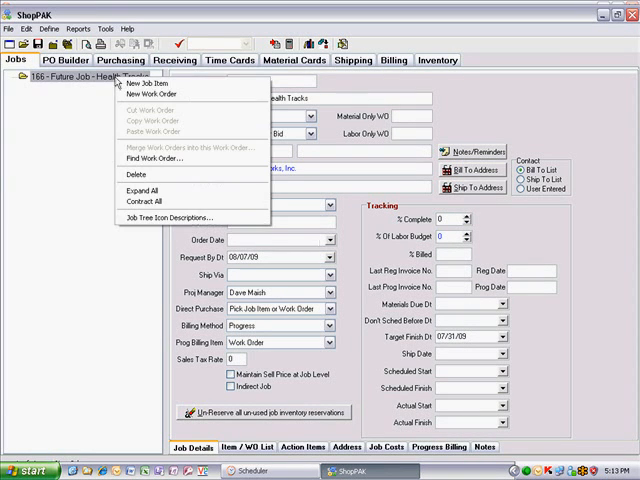
left_click(150, 84)
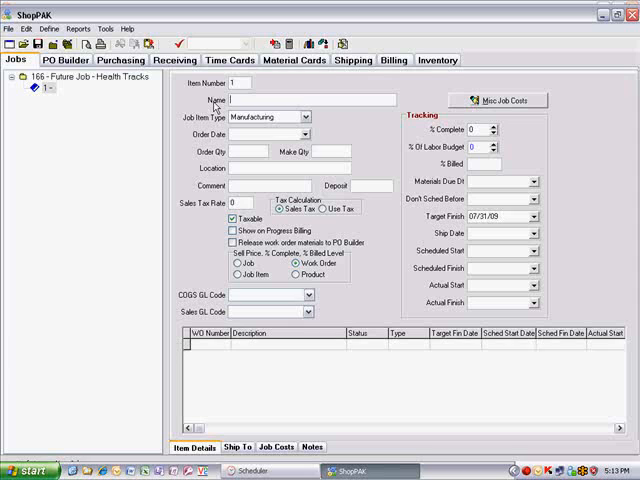
type("Healt")
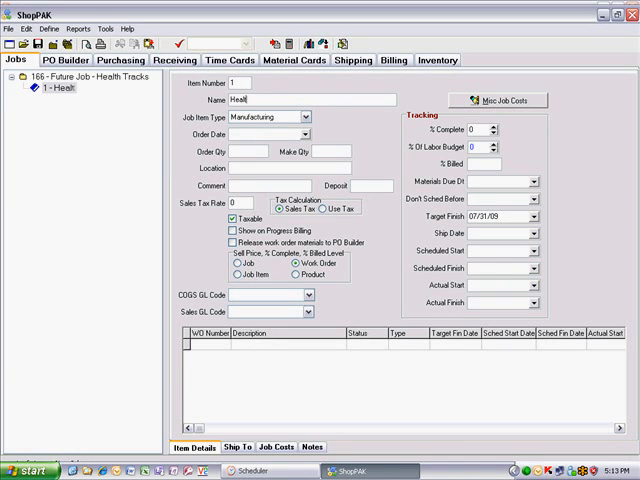
type("Health Tracks")
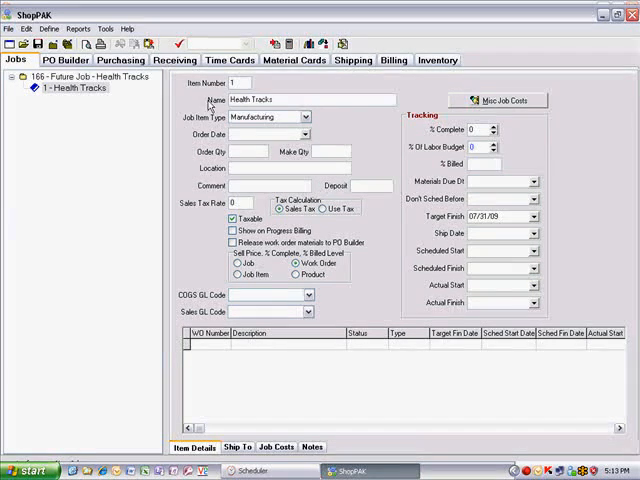
Step: Create a new work order described Health Tracks under the Health Tracks item
right_click(70, 88)
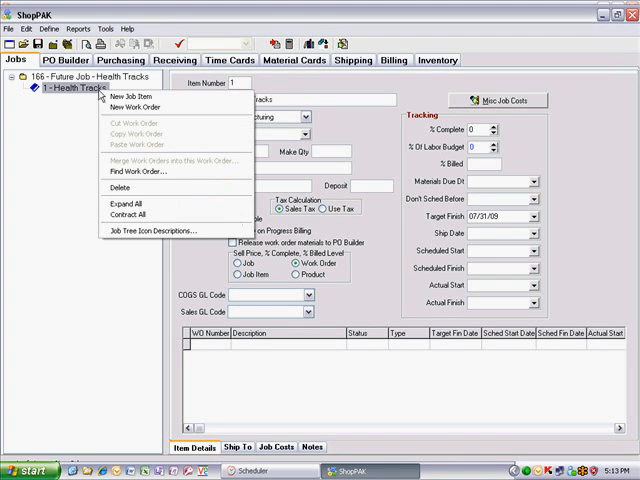
left_click(136, 104)
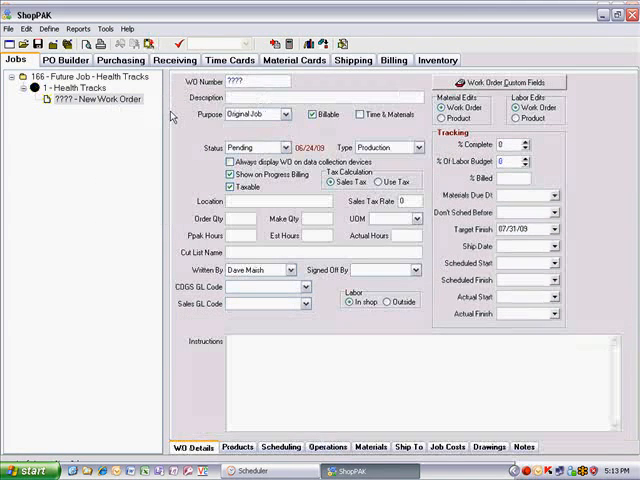
type("Health")
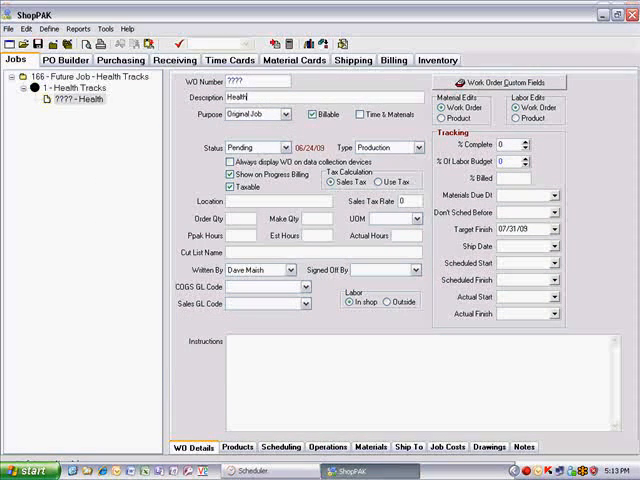
type("Tracks")
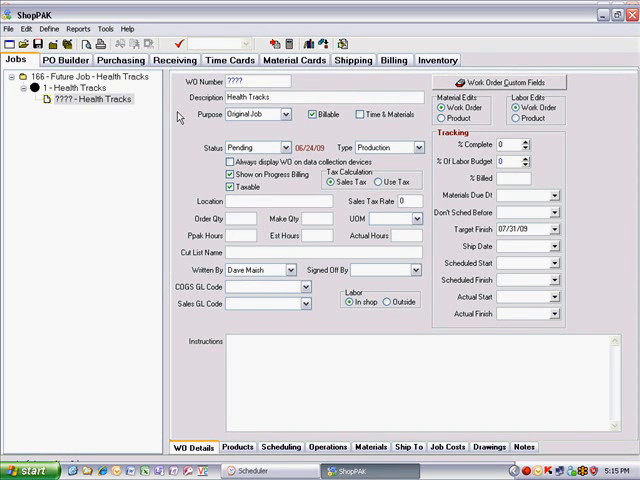
mouse_move(250, 424)
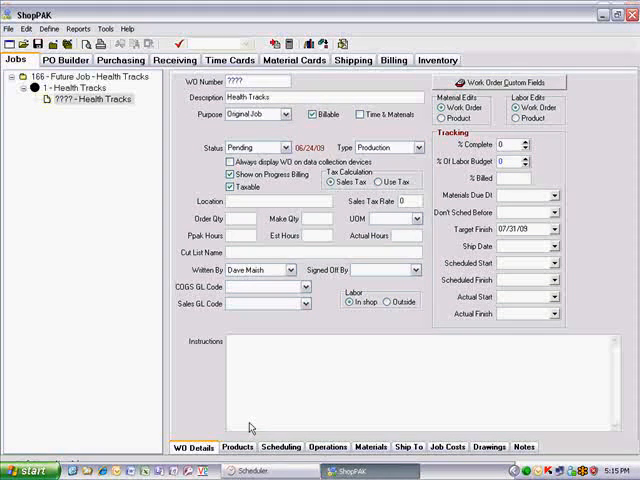
Step: Load the work order's departments from the Commercial department template, PreLam through Installation
left_click(282, 446)
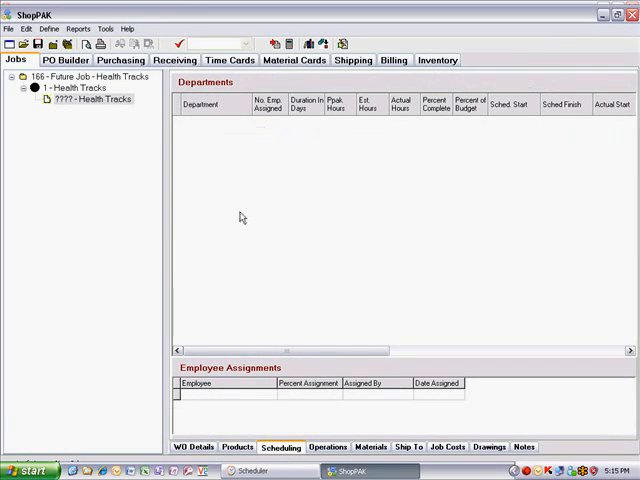
right_click(240, 216)
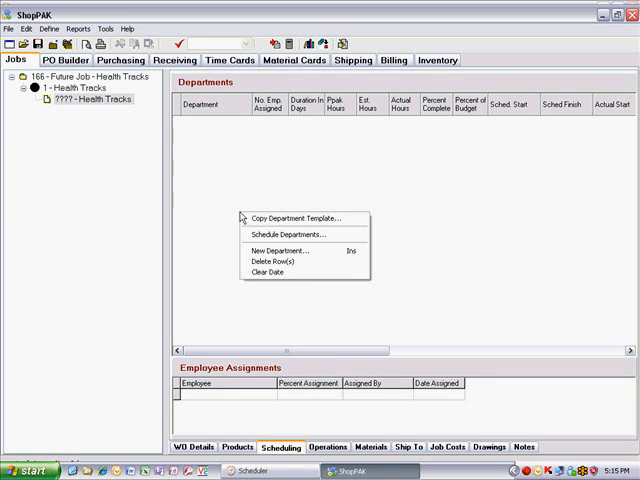
left_click(296, 218)
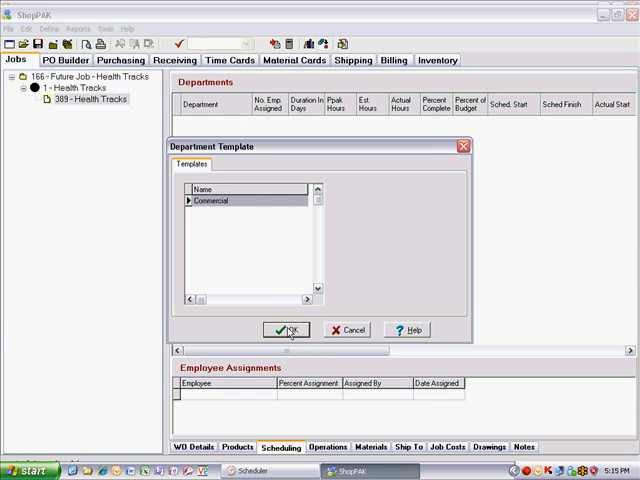
left_click(286, 330)
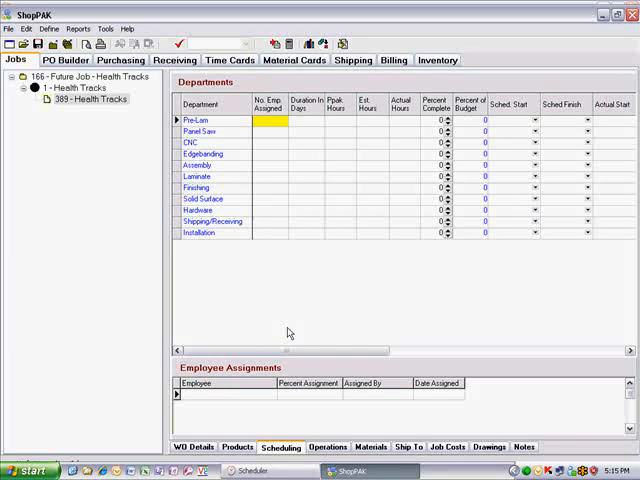
Step: Enter estimated hours such as 21 in the departments' Est. Hours cells through Shipping/Receiving
left_click(384, 128)
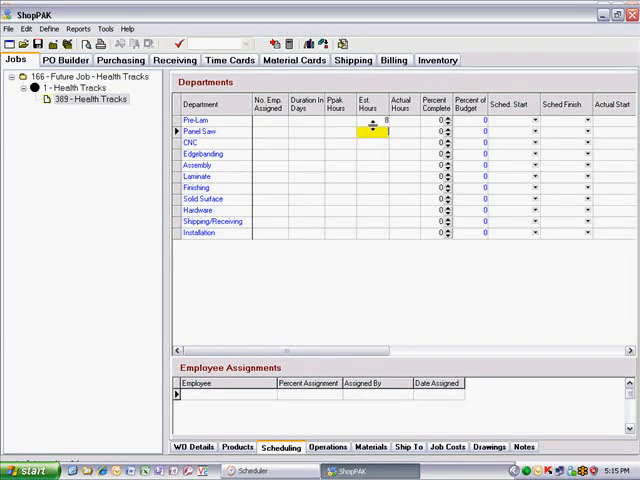
type("21")
left_click(372, 222)
type("2")
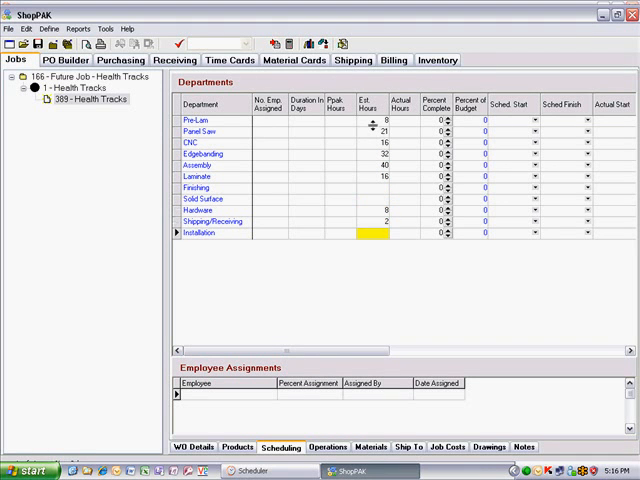
left_click(212, 220)
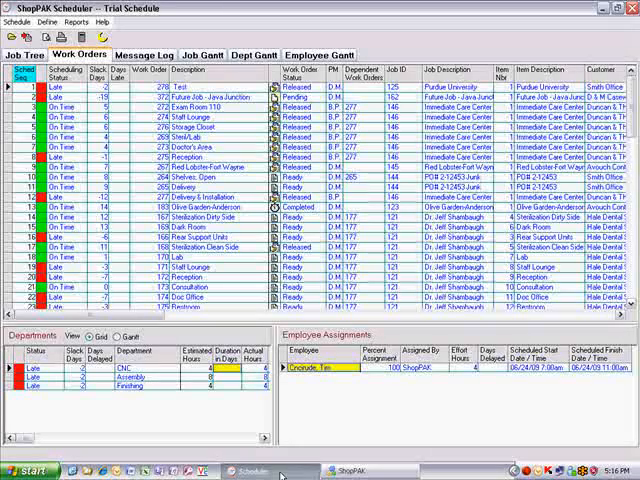
Step: List un-scheduled jobs in the Job Tree and add job 166 Future Job - Health Tracks from the search
left_click(22, 54)
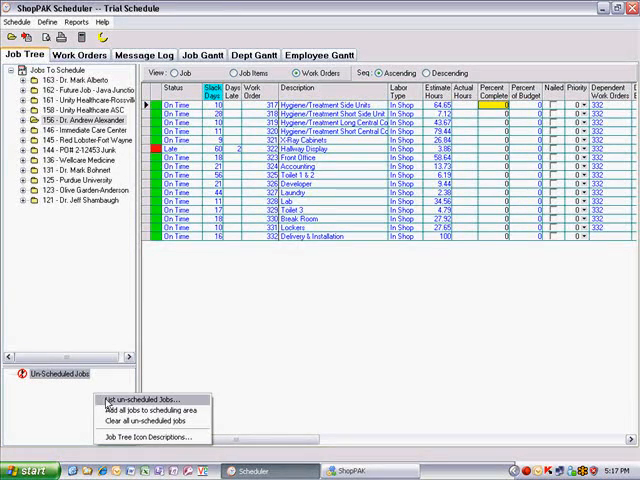
left_click(140, 400)
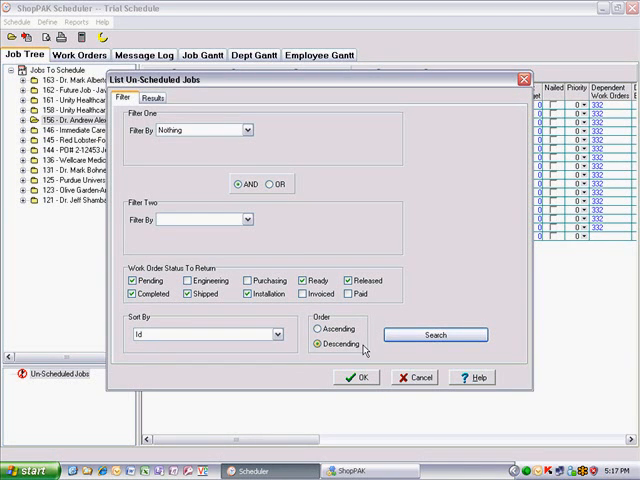
left_click(436, 334)
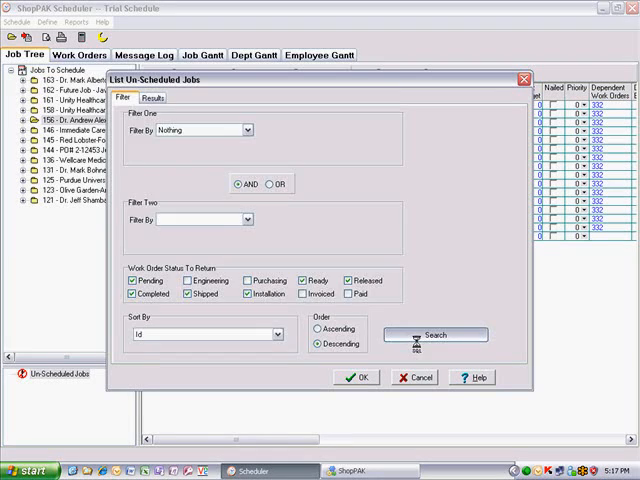
left_click(436, 334)
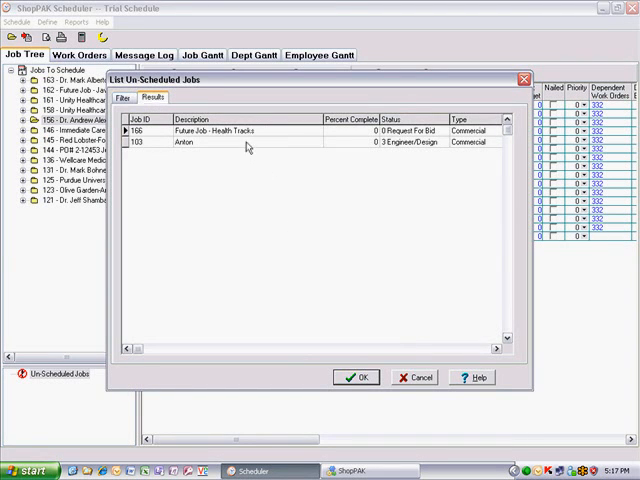
left_click(356, 376)
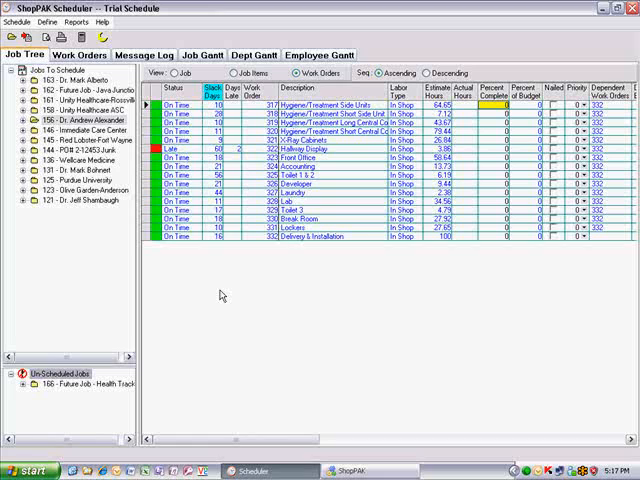
mouse_move(148, 344)
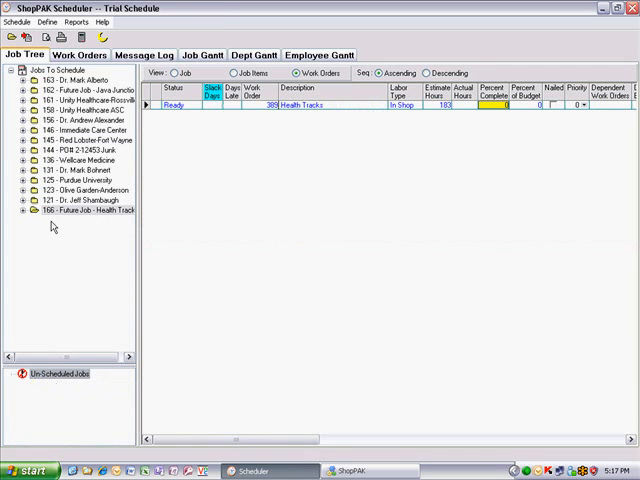
Step: Give job 166 a don't-schedule-before date in July 2009 in its Job view
left_click(80, 100)
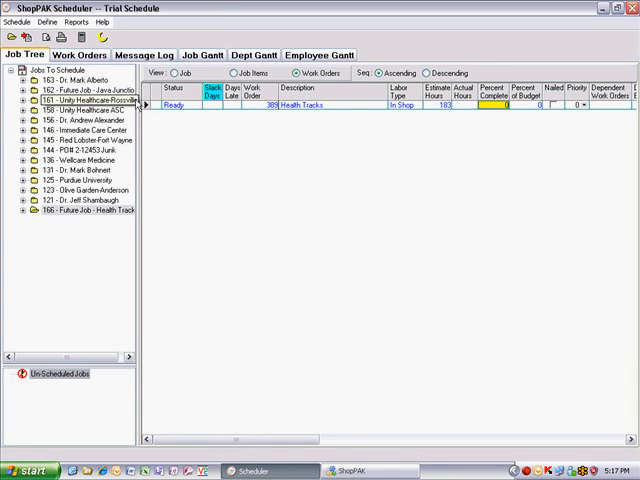
left_click(172, 72)
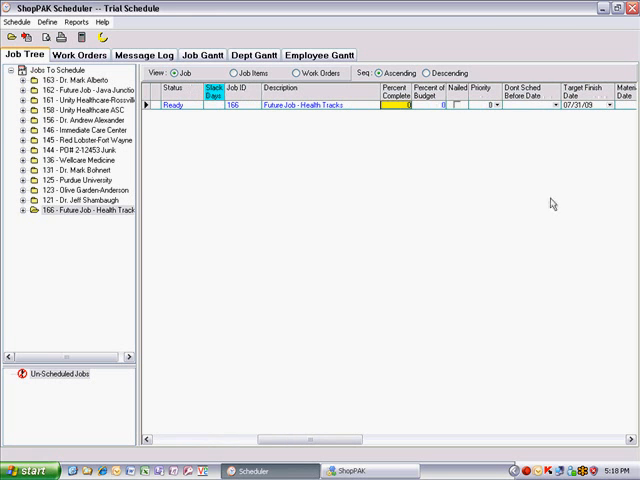
left_click(558, 108)
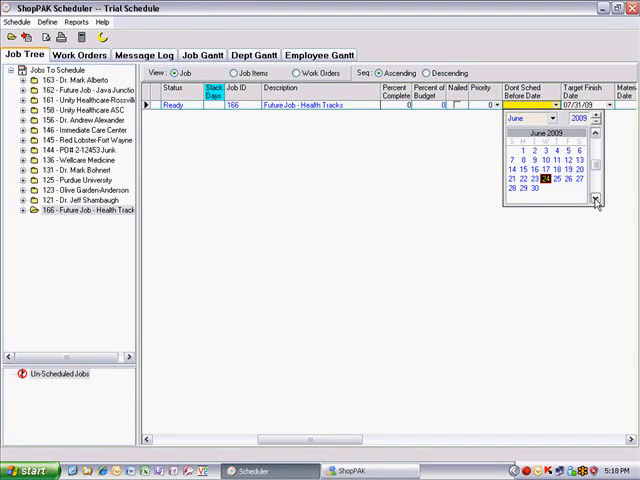
left_click(594, 200)
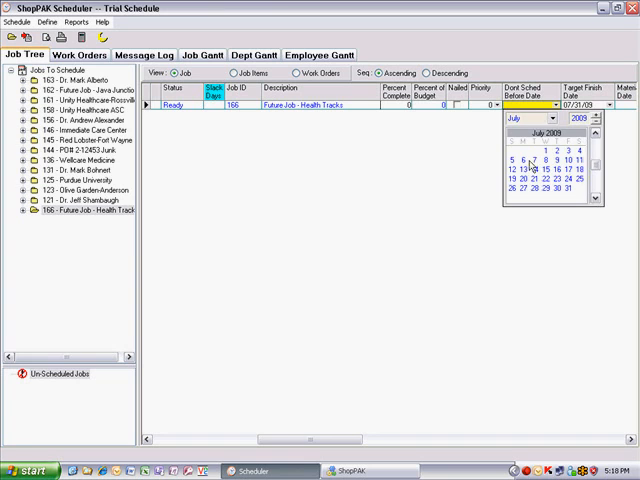
left_click(536, 170)
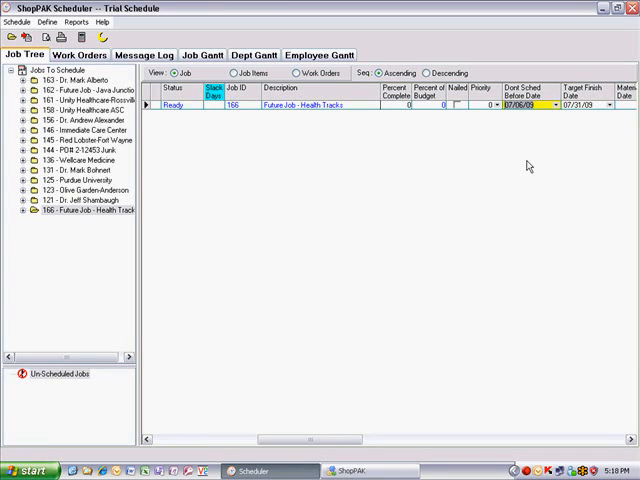
Step: Run the schedule with the confirmed scheduling parameters
left_click(78, 54)
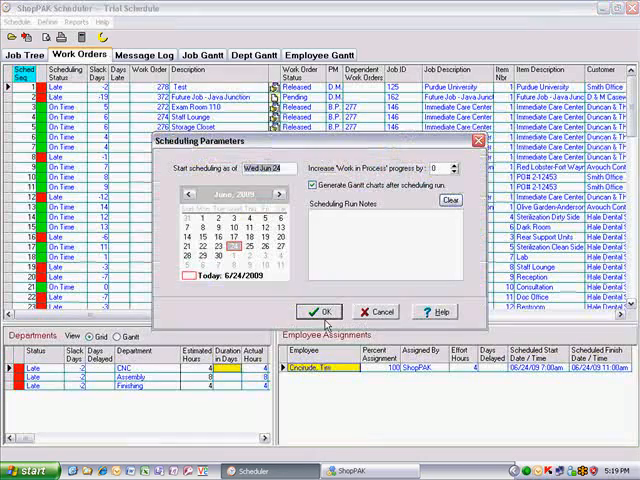
left_click(320, 312)
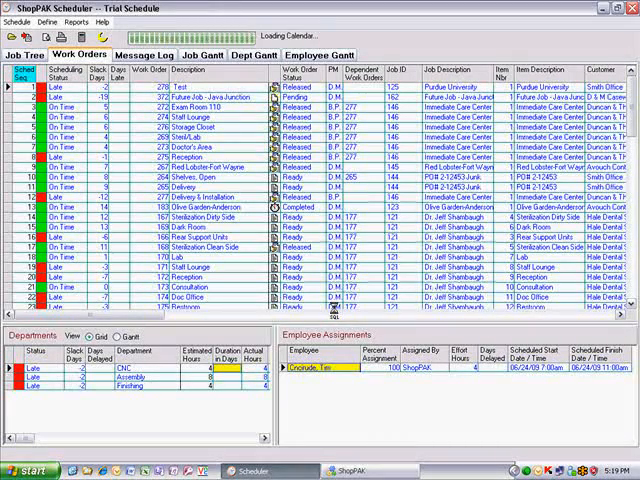